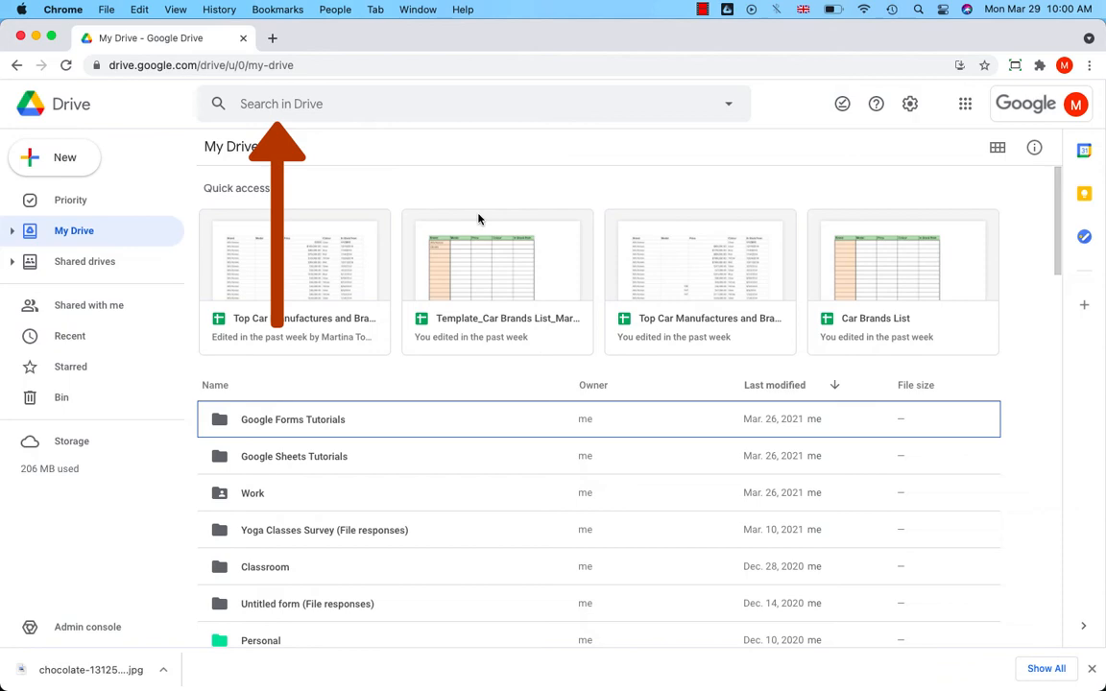
pyautogui.moveTo(430, 183)
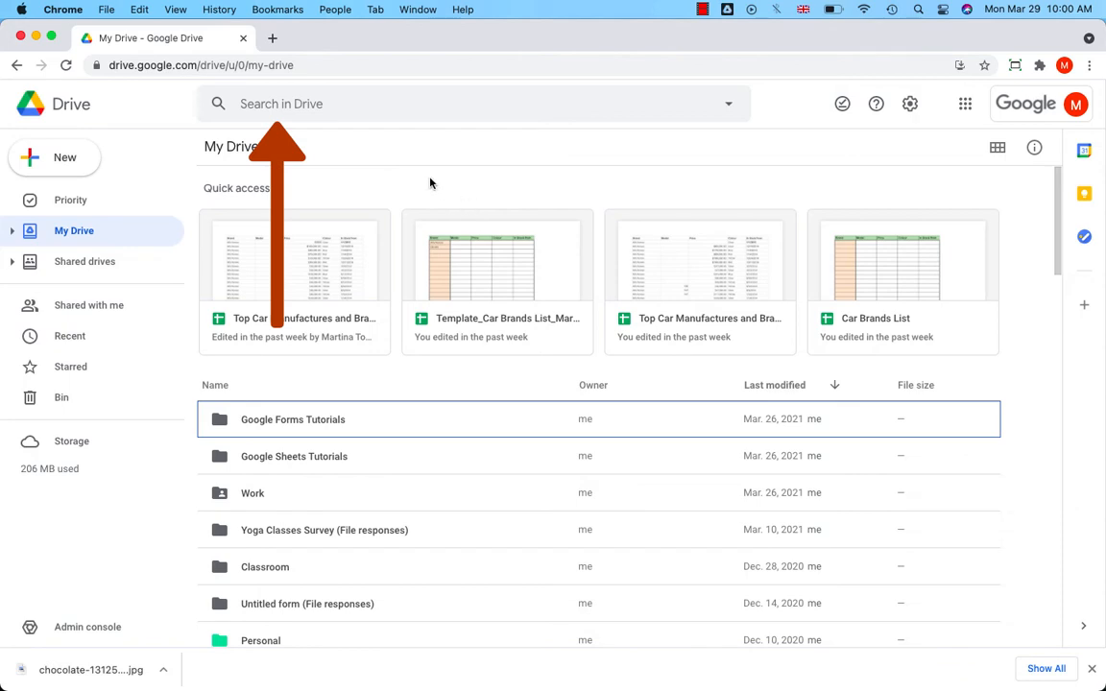
pyautogui.moveTo(343, 110)
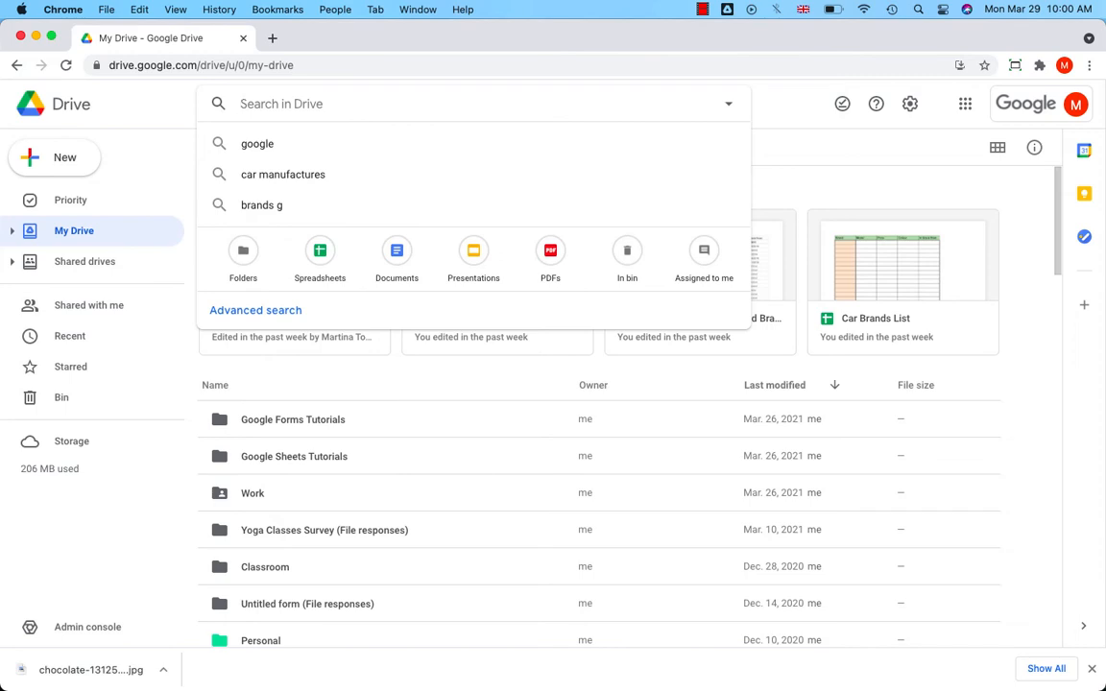
# - Search Drive for 'chocolate' to list matching files
pyautogui.write('chocolate')
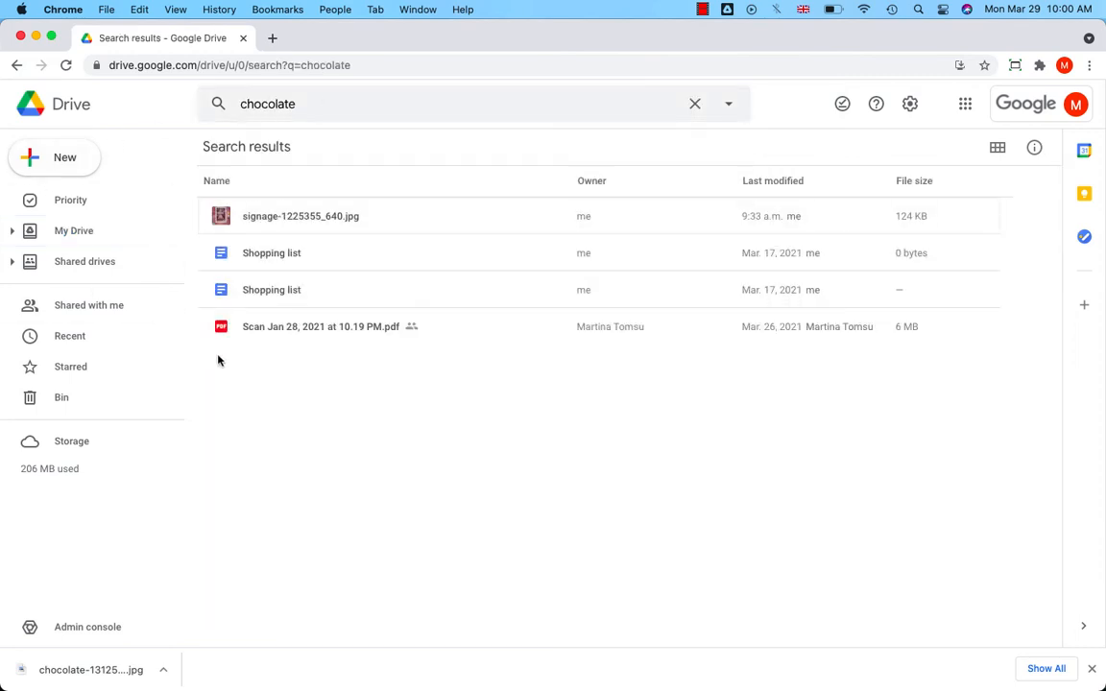
# - Check the signage photo and Shopping list, then preview 'Scan Jan 28, 2021 at 10.19 PM.pdf'
pyautogui.doubleClick(301, 216)
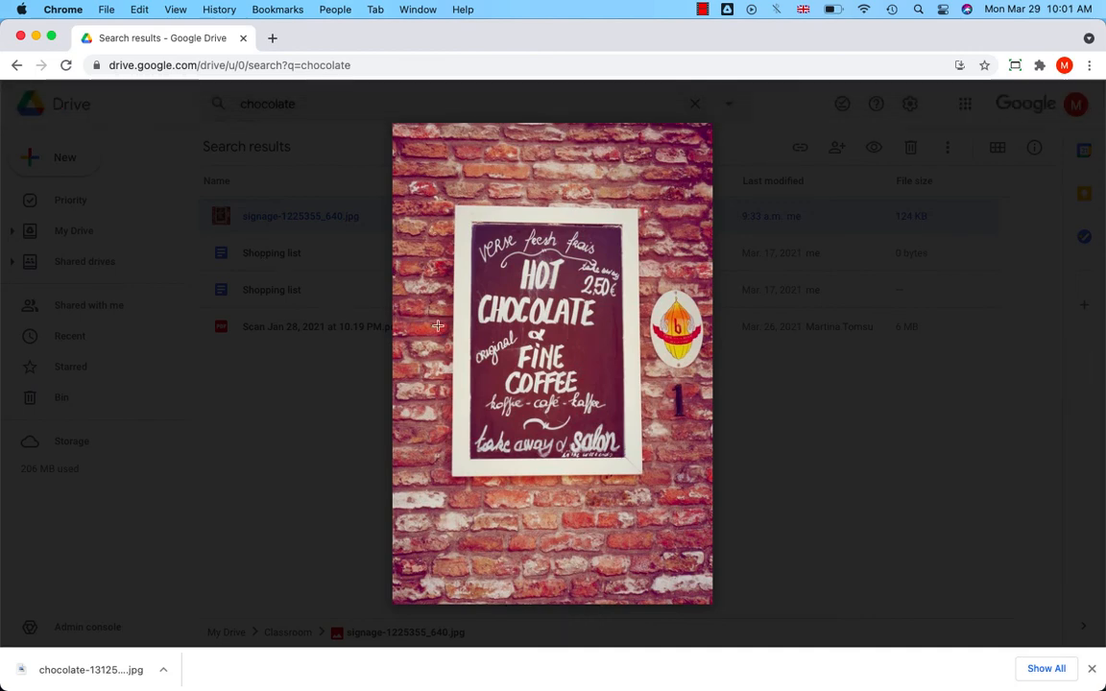
pyautogui.moveTo(494, 324)
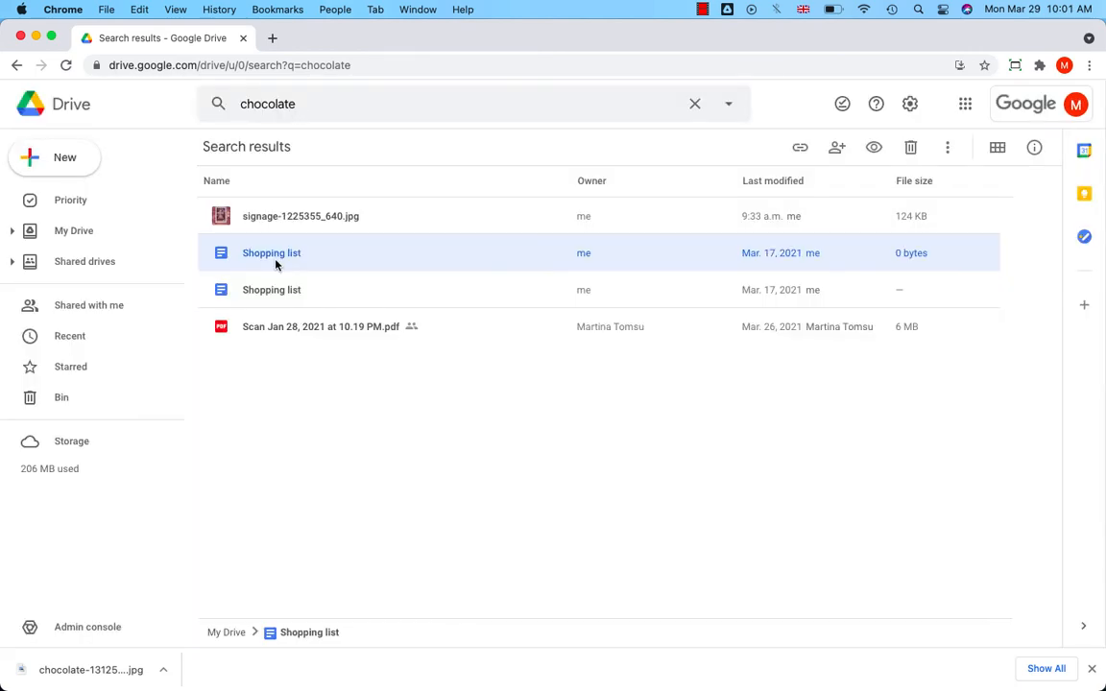
pyautogui.doubleClick(272, 253)
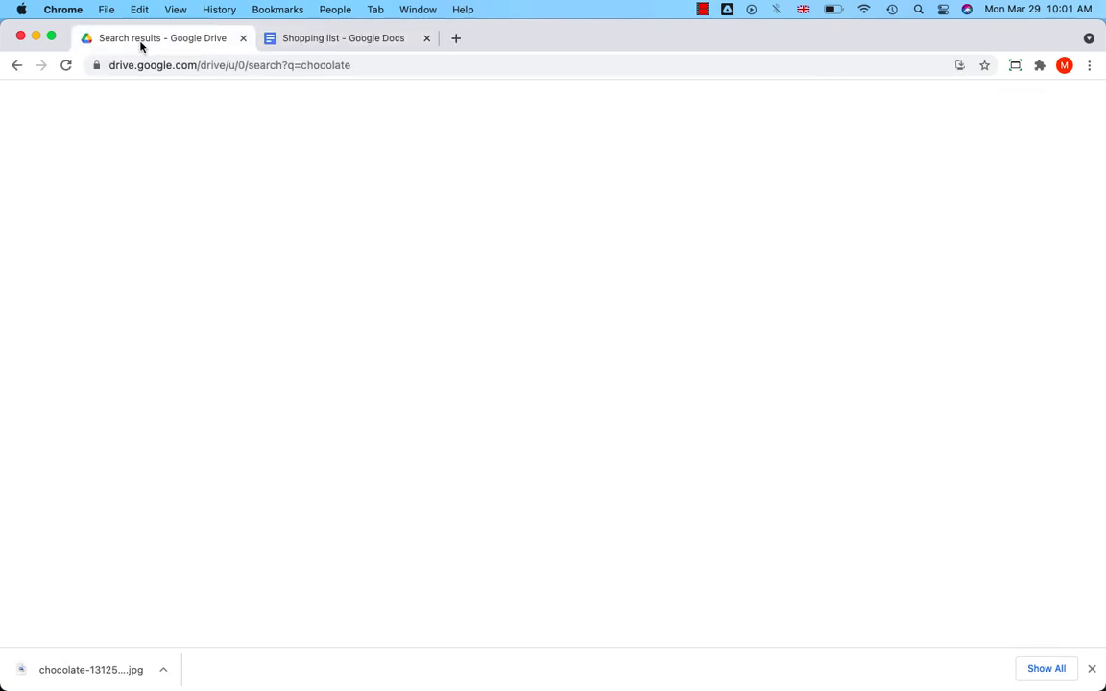
pyautogui.click(321, 326)
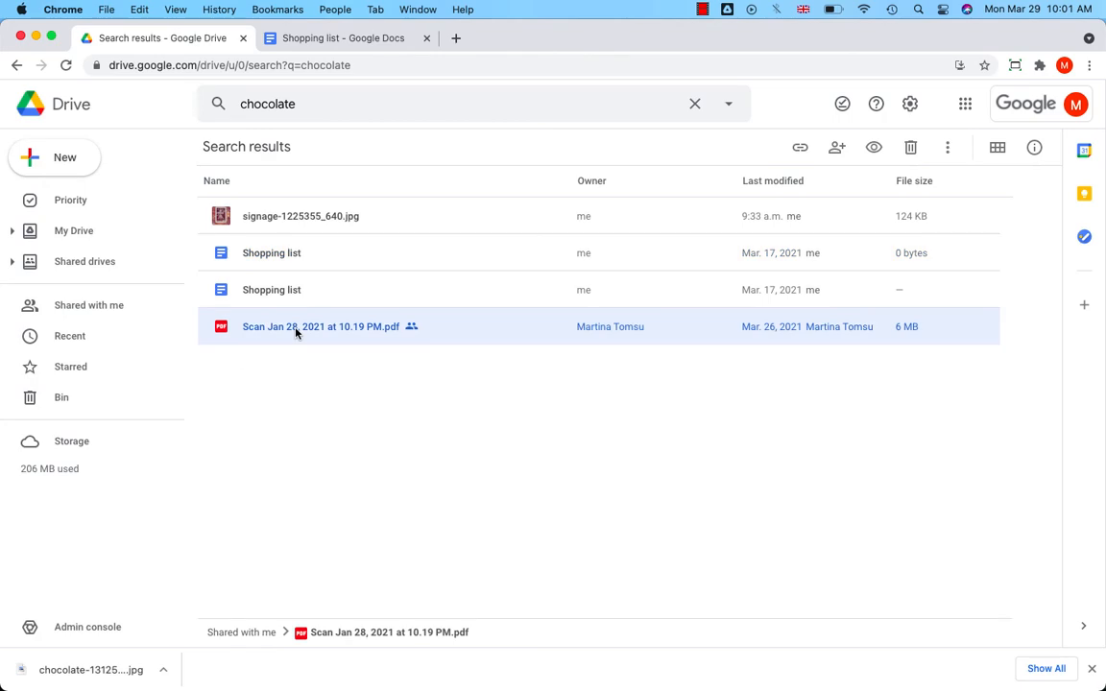
pyautogui.doubleClick(321, 326)
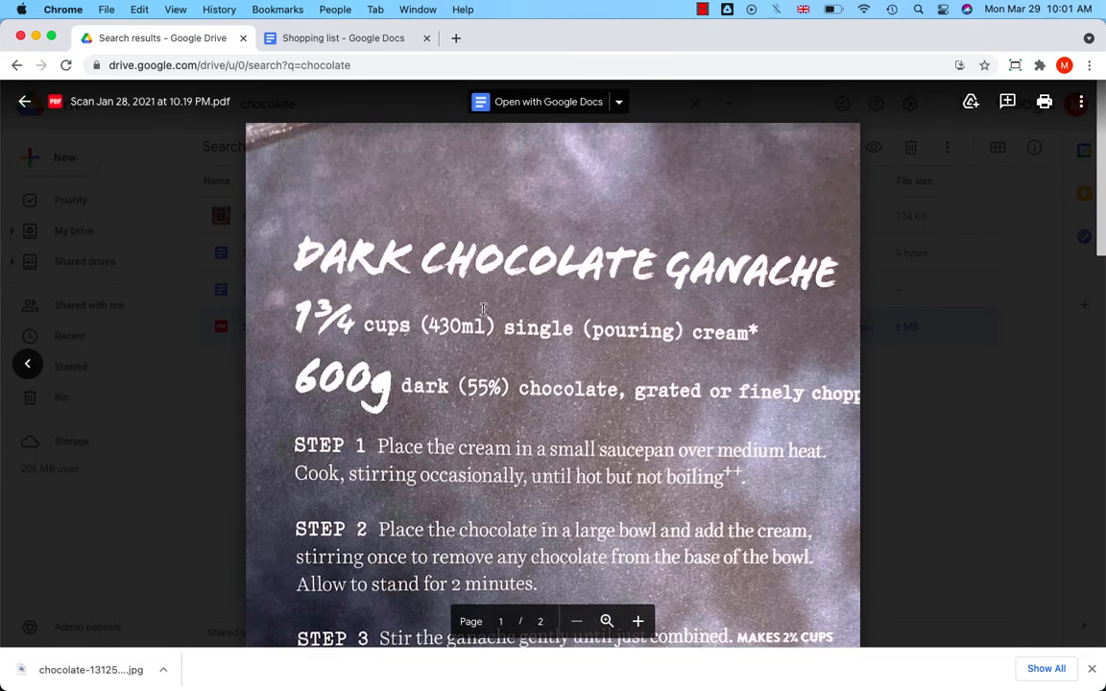